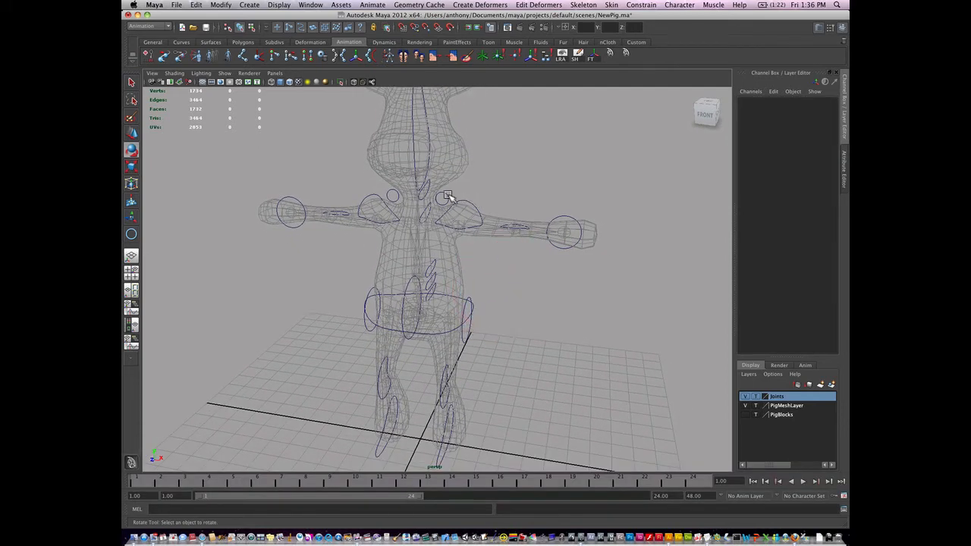
Enable drawing overrides on Clav_L_CTRL in the Attribute Editor and set its colour to red
click(444, 196)
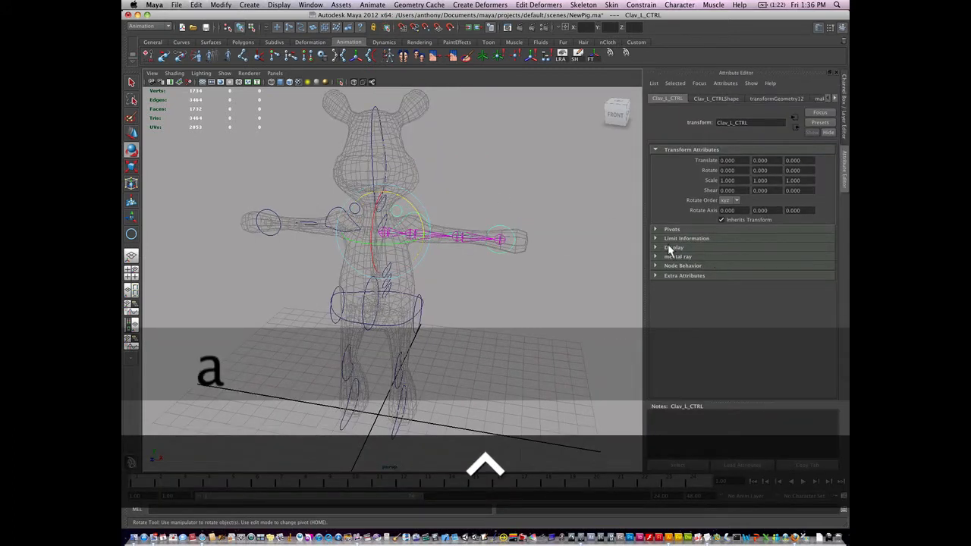
click(674, 247)
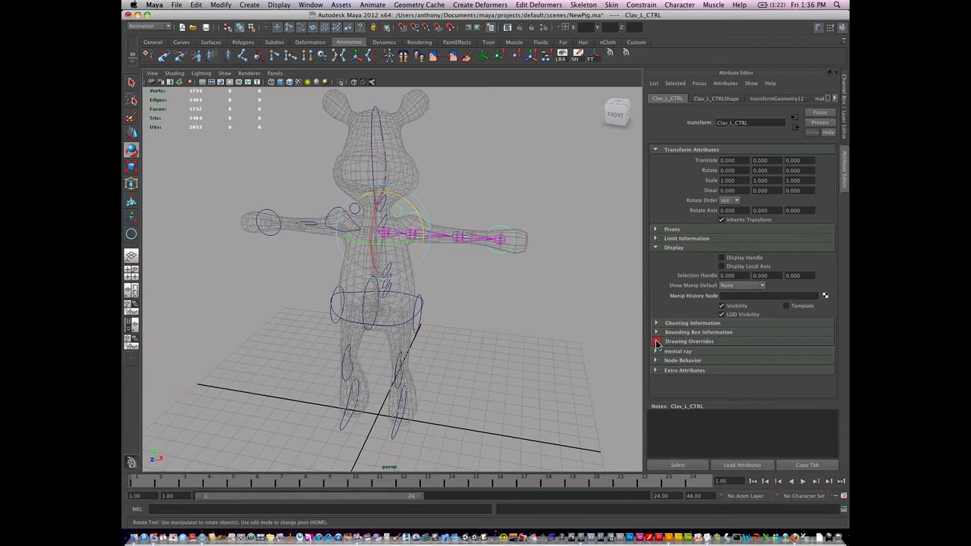
click(659, 341)
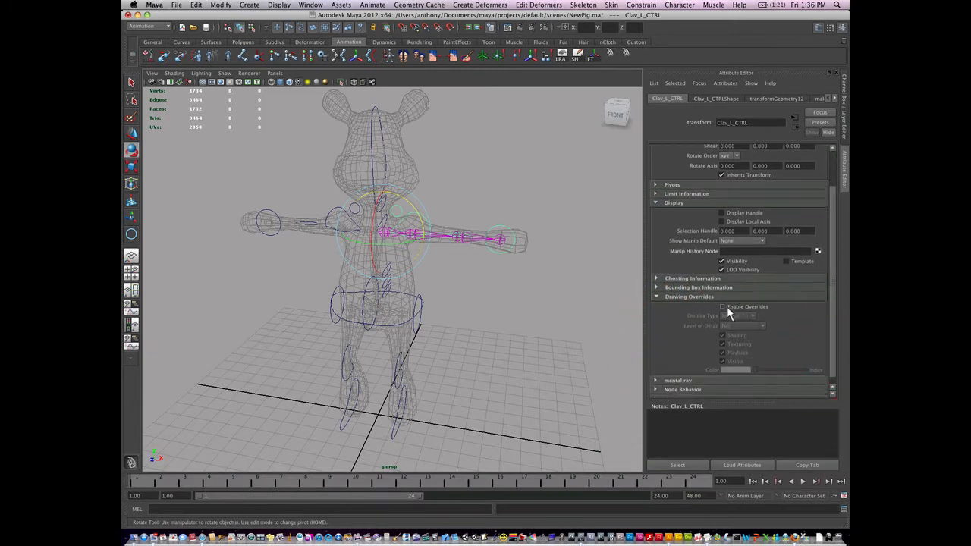
click(721, 307)
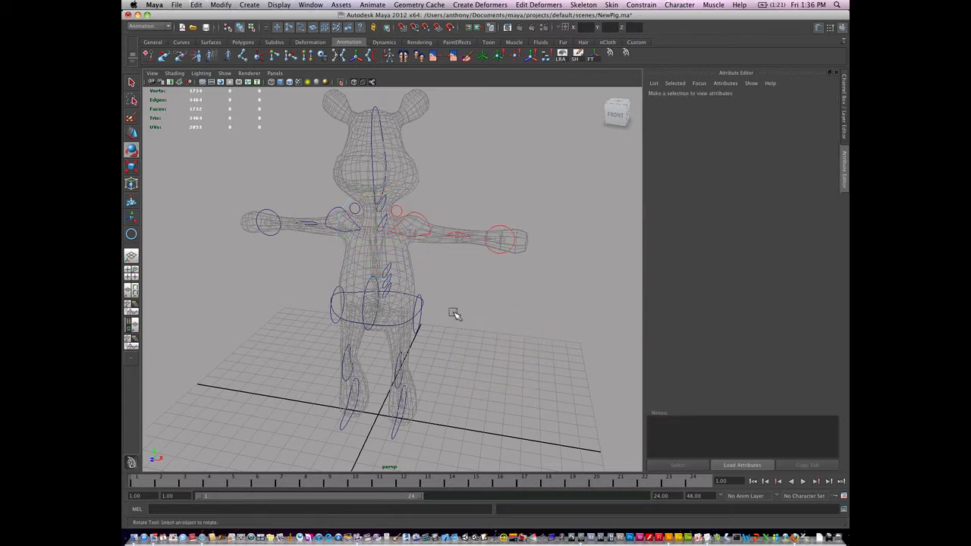
Enable drawing overrides on Hip_L_CTRL and set its colour to red
click(395, 311)
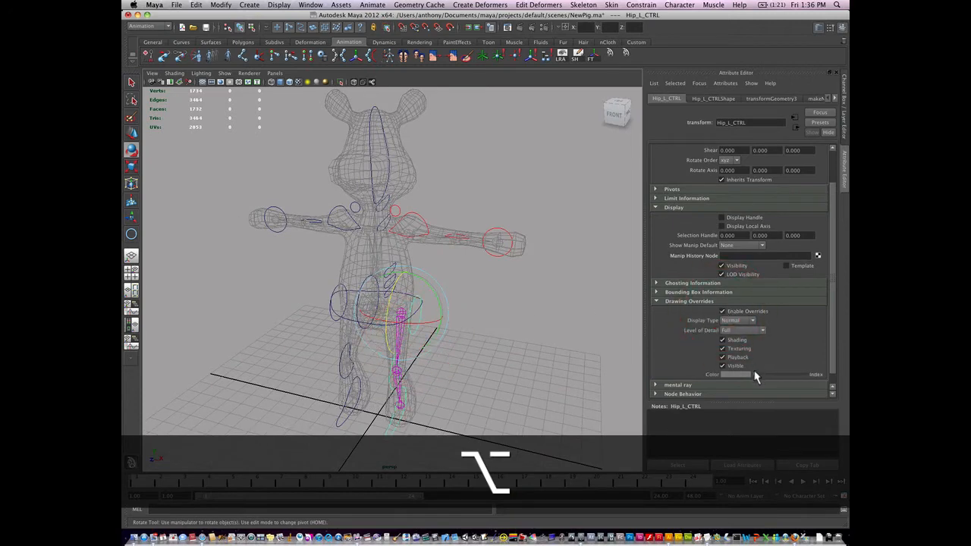
click(787, 374)
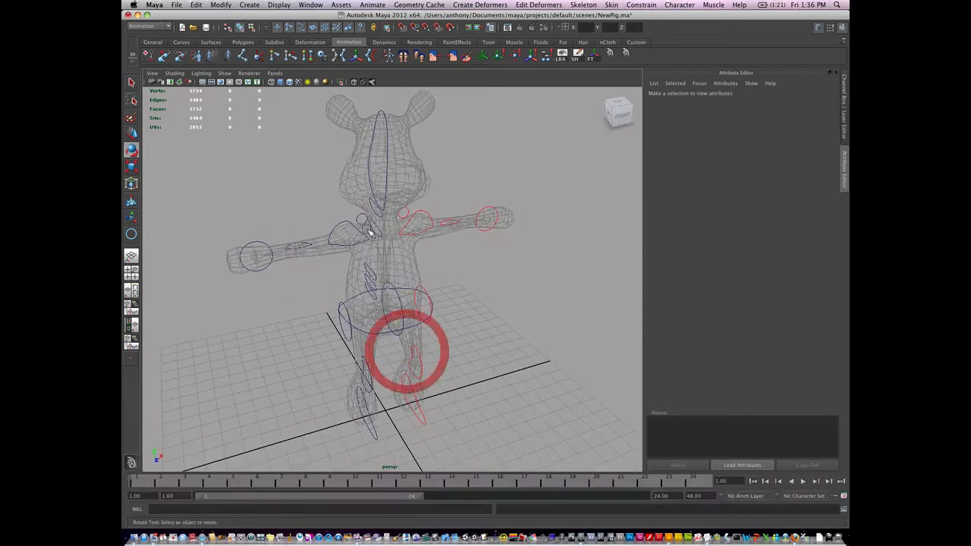
Enable drawing overrides on Clav_R_CTRL and Hip_R_CTRL, colouring both yellow
click(376, 239)
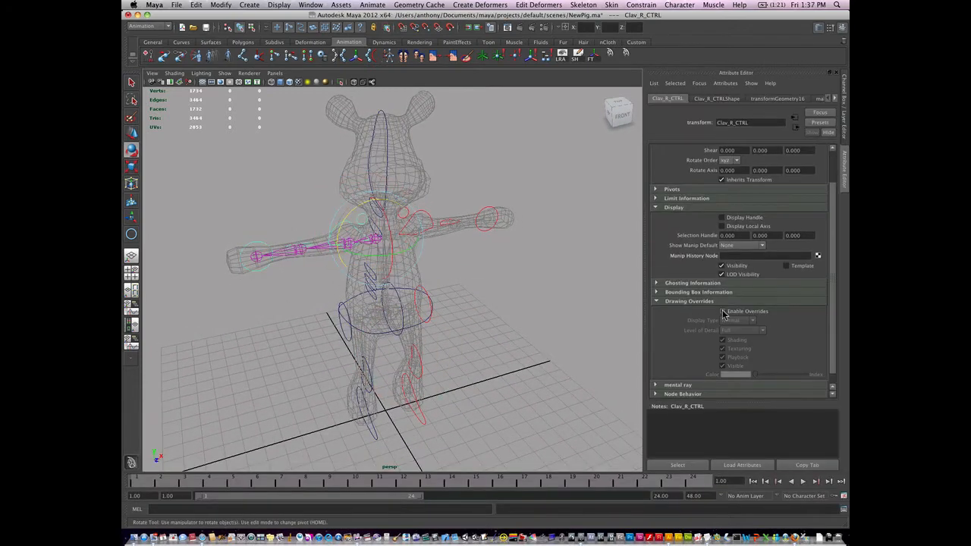
click(722, 311)
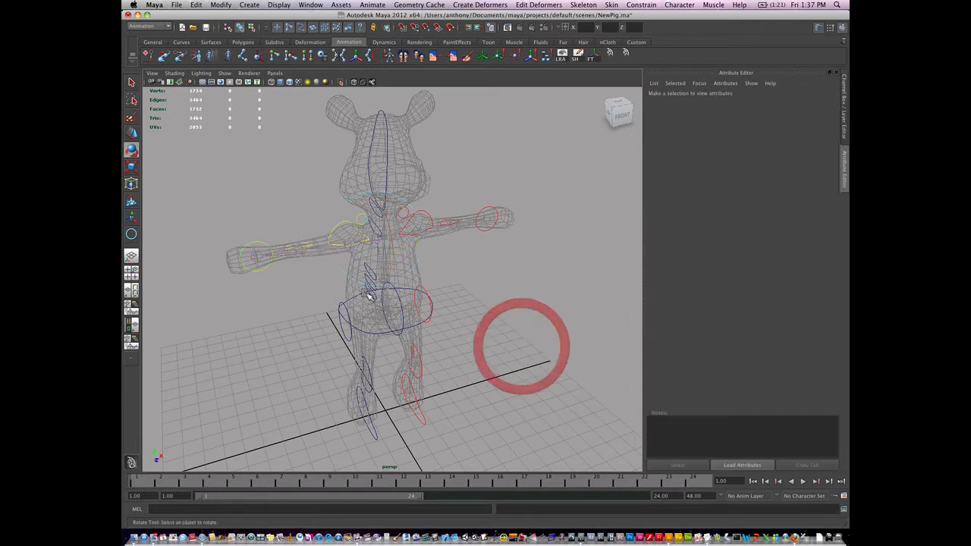
click(364, 307)
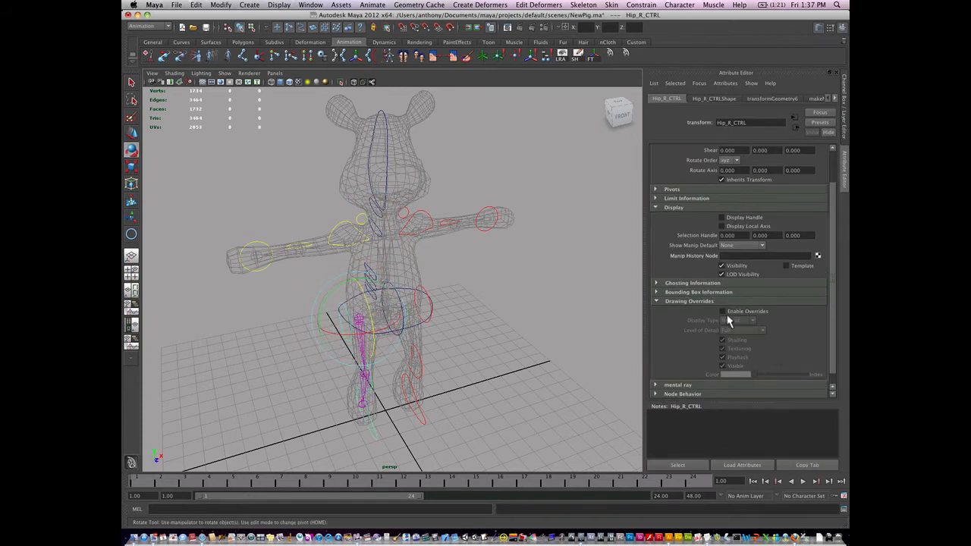
click(721, 311)
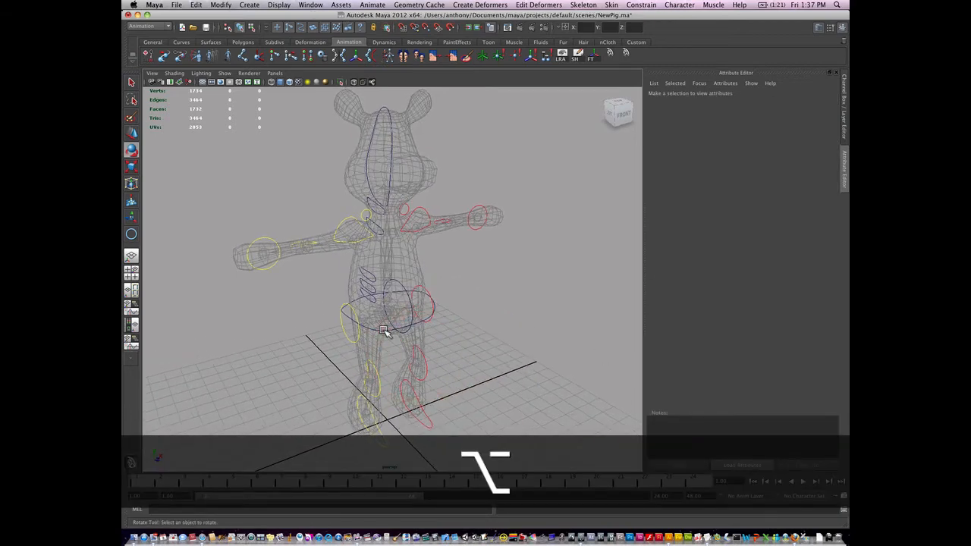
Override LowerBack_CTRL's colour to green, then select Pelvis_CTRL and view the side
click(385, 330)
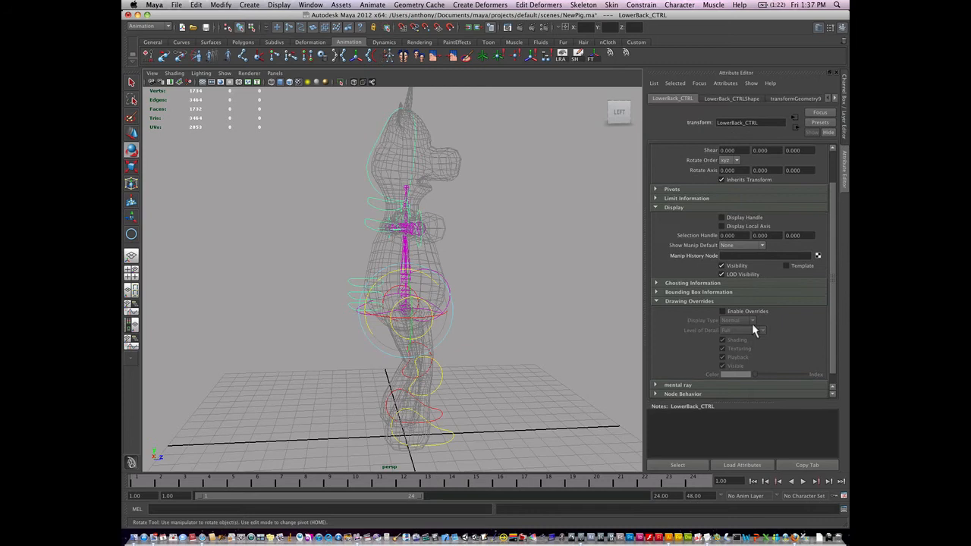
click(721, 312)
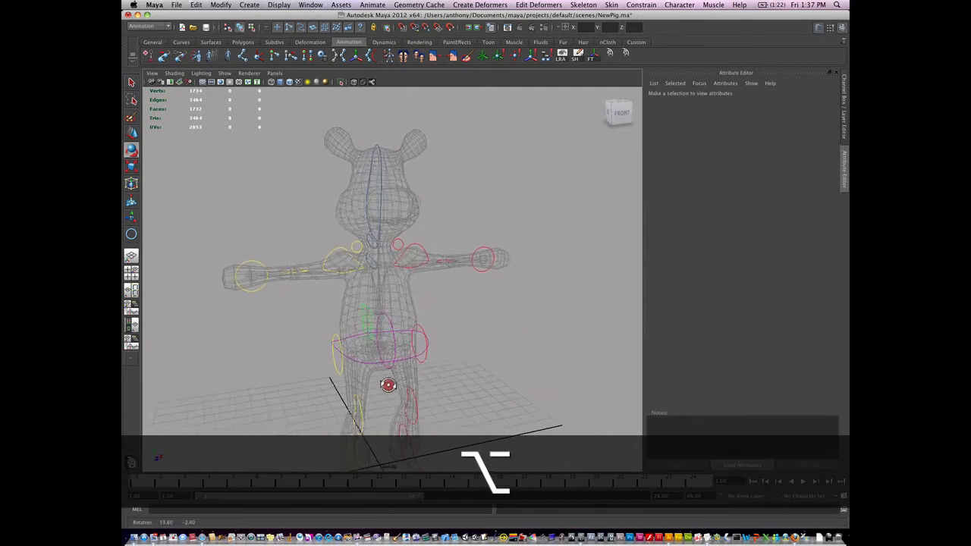
click(387, 386)
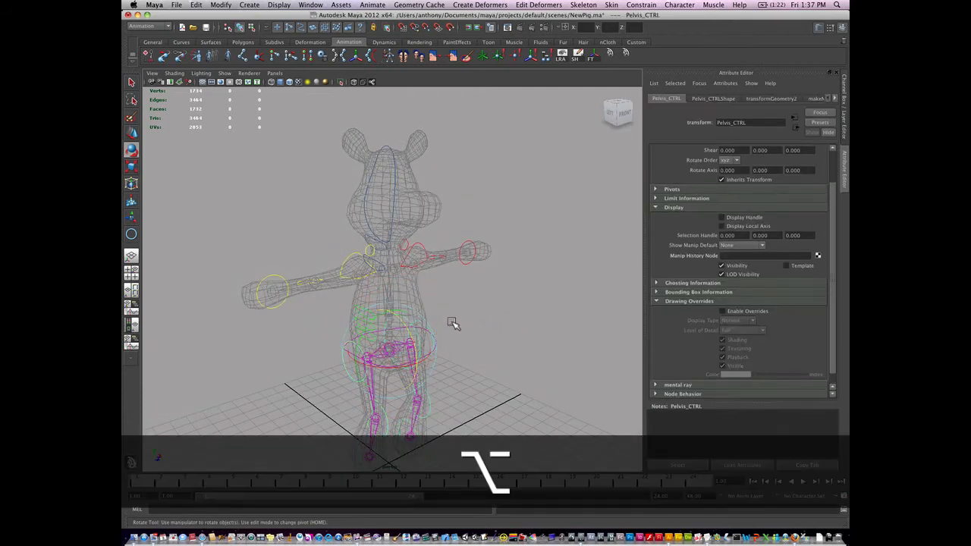
drag(453, 325, 587, 307)
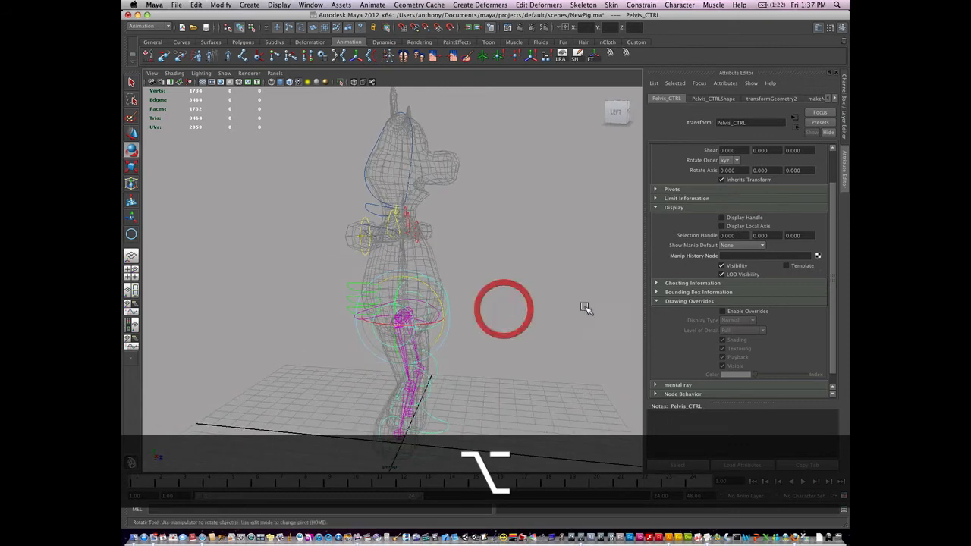